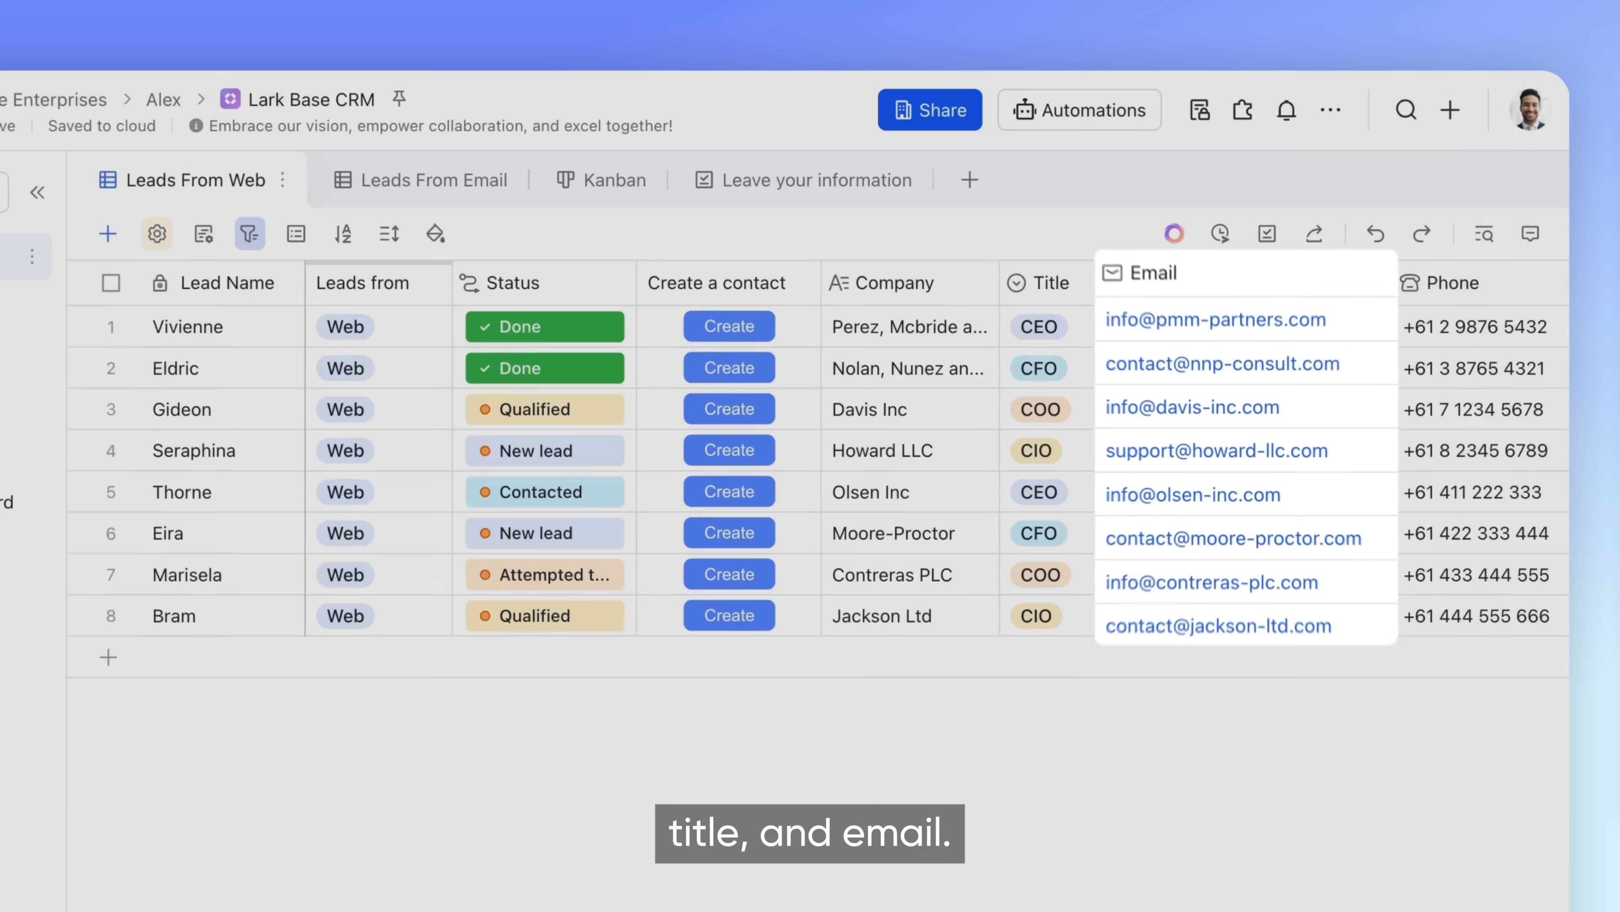
mouse_move(803, 179)
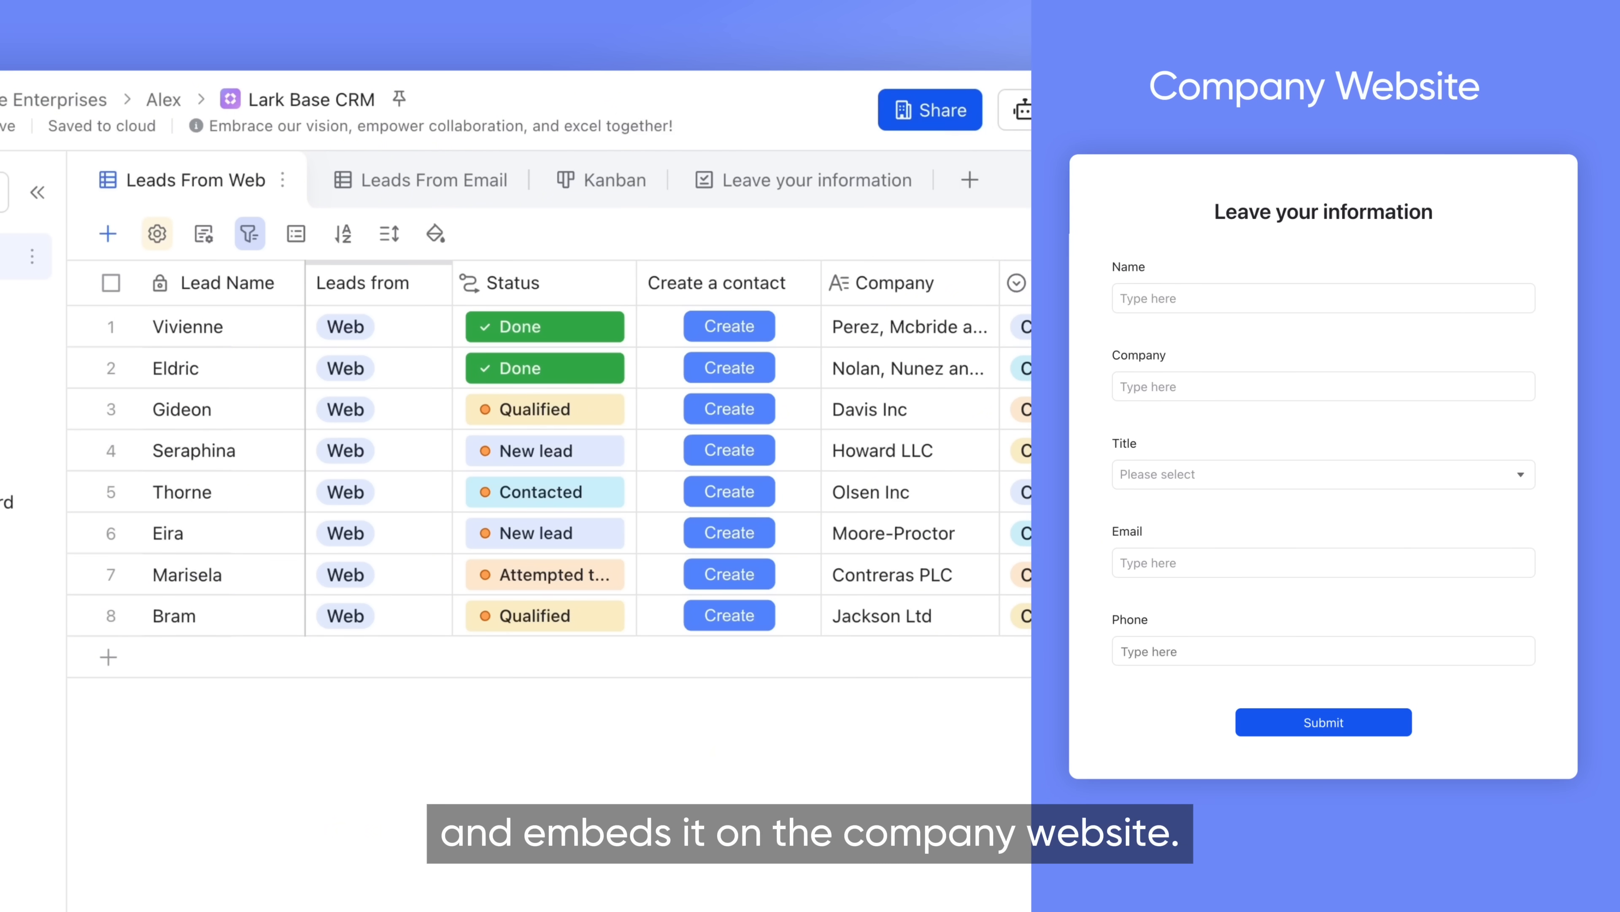
Submit Kaelen from Schneider and Sons through the website 'Leave your information' form
click(1340, 729)
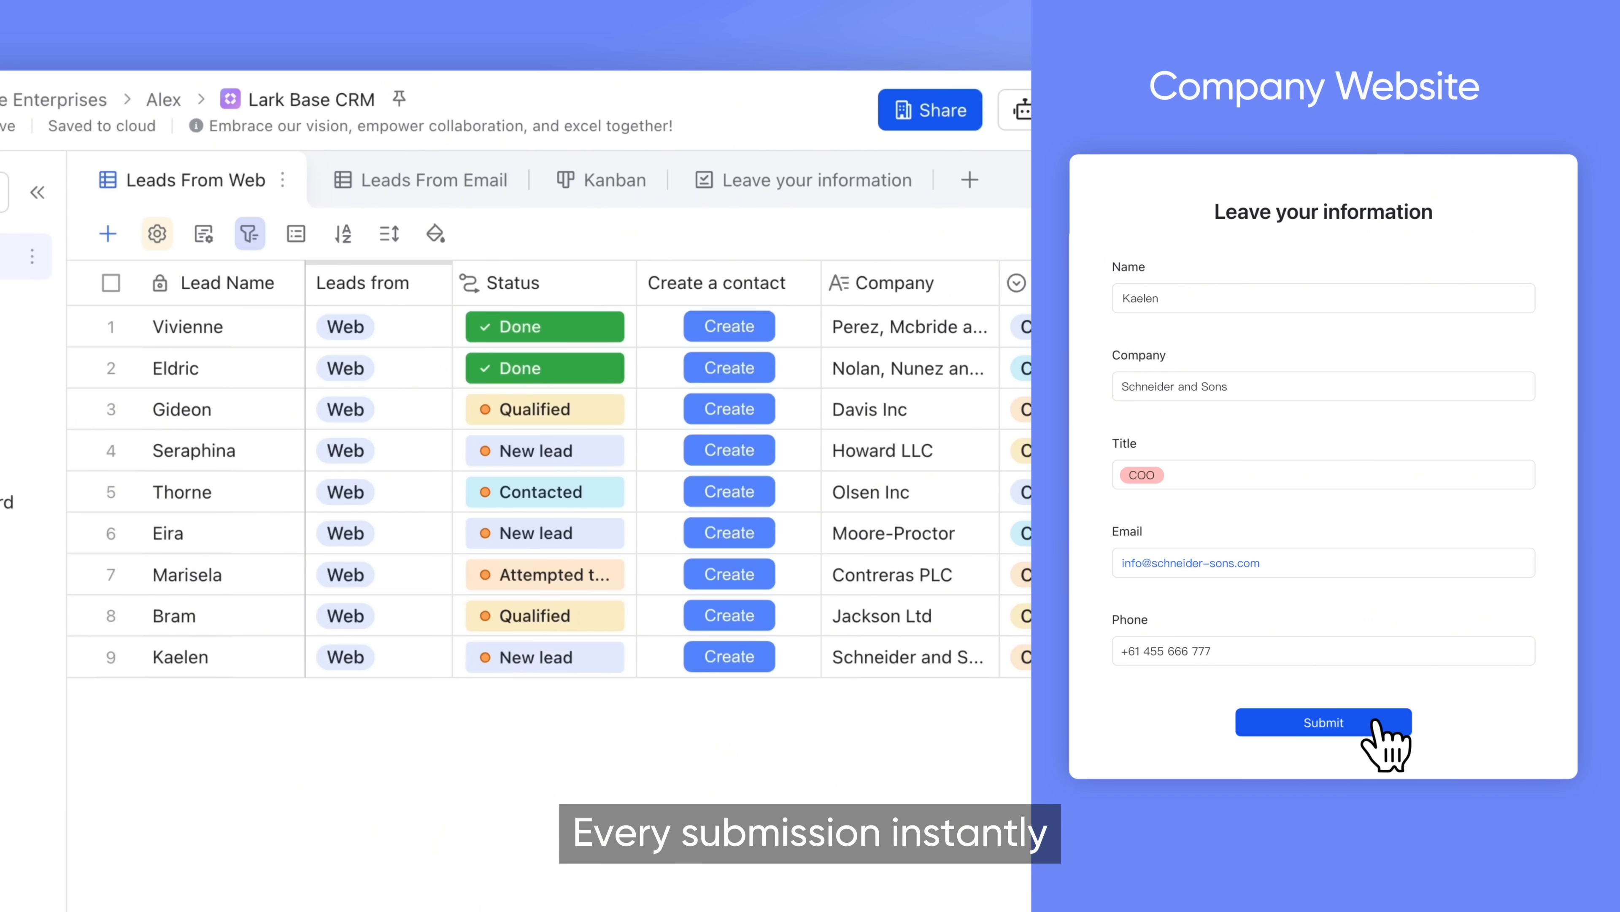
click(1323, 722)
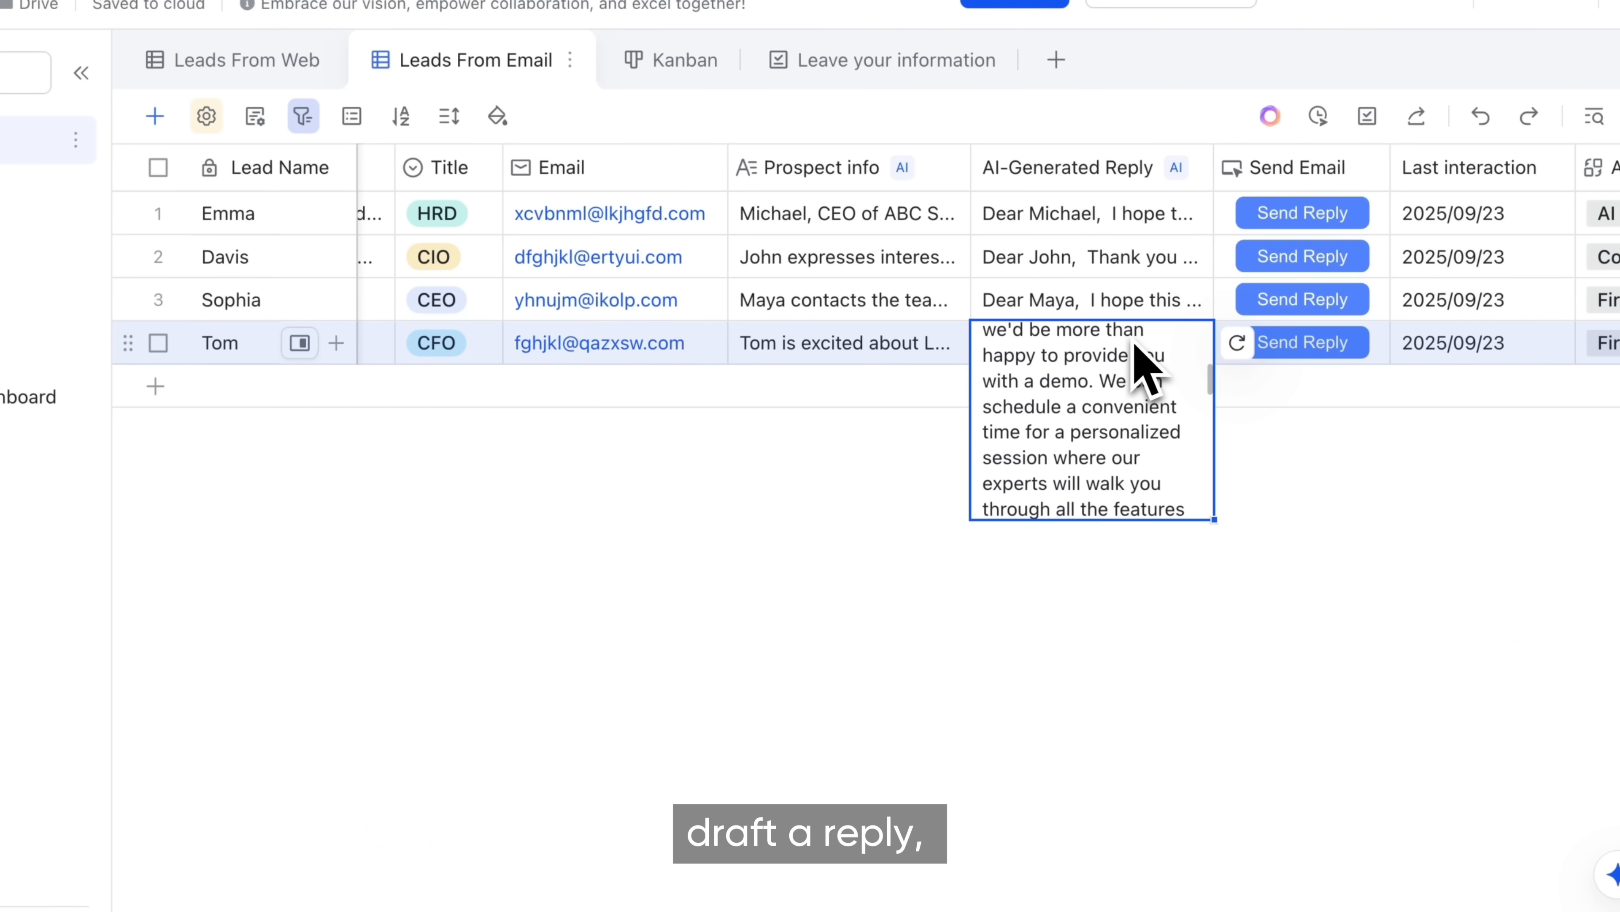
Send Tom the AI-generated reply via Send Reply in the Send Email column
click(1303, 343)
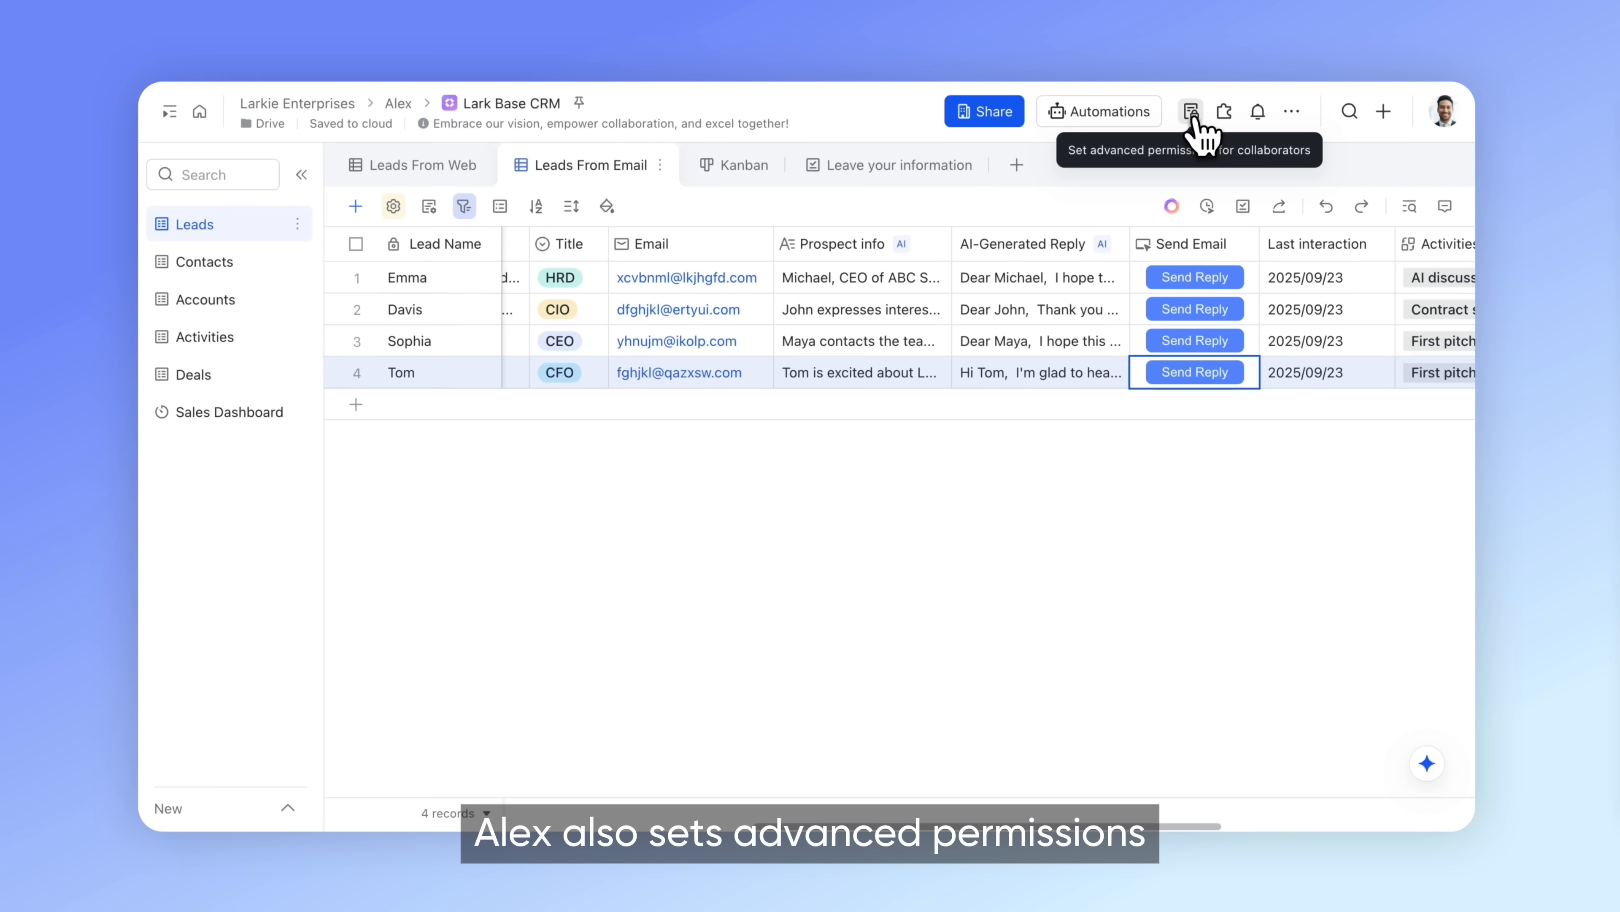
Set the General role to view Leads only, limited to records related to each member
click(1191, 111)
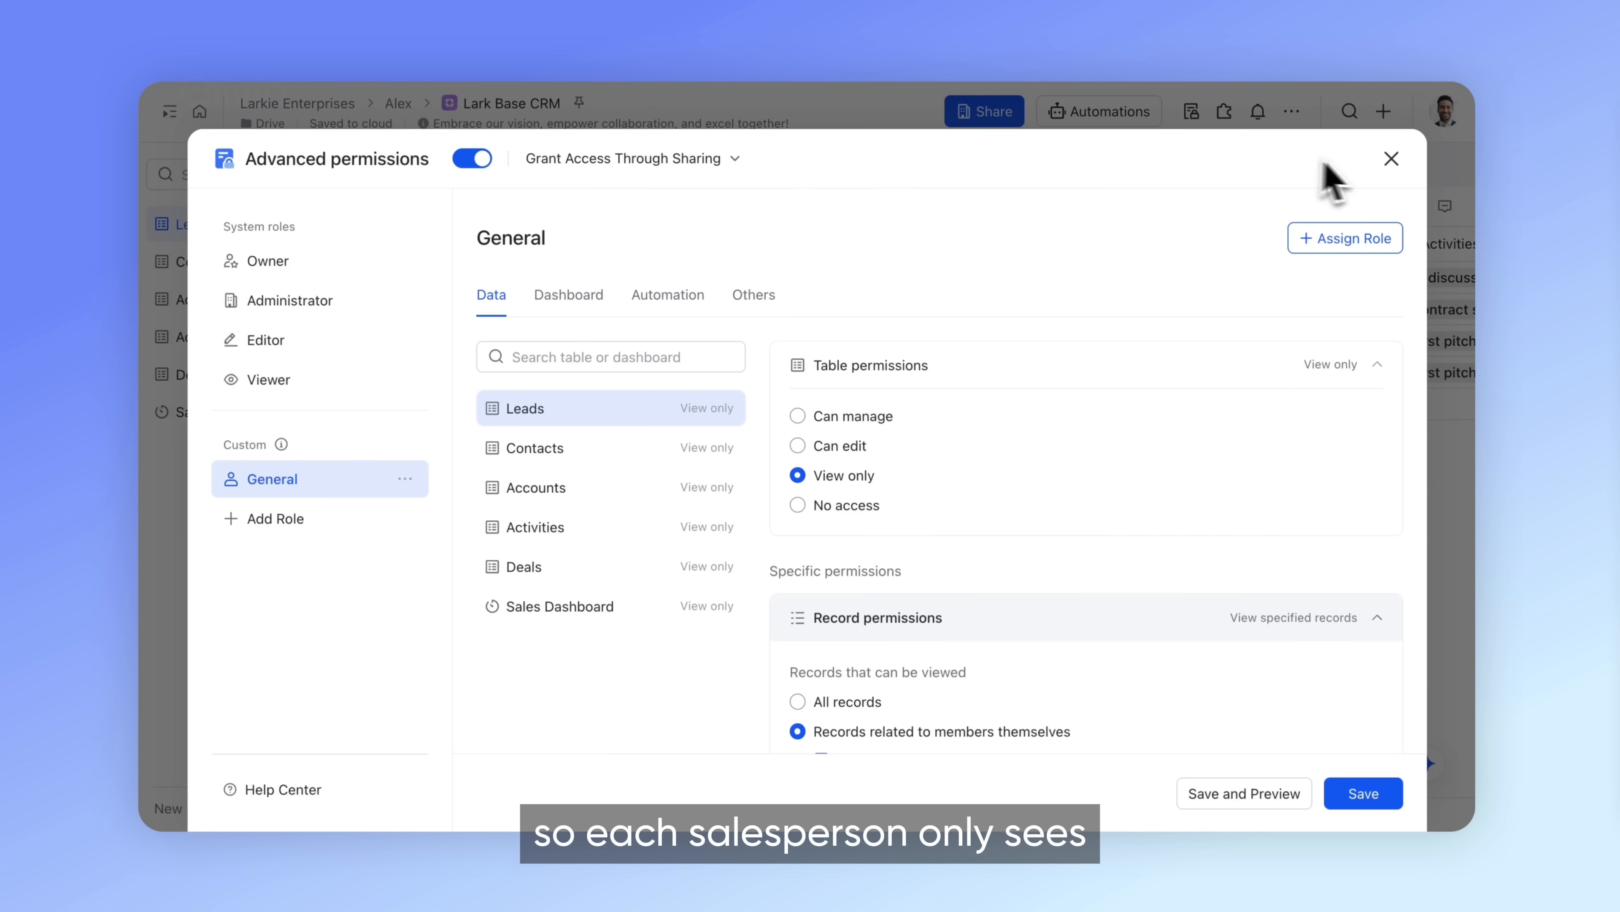
click(1391, 158)
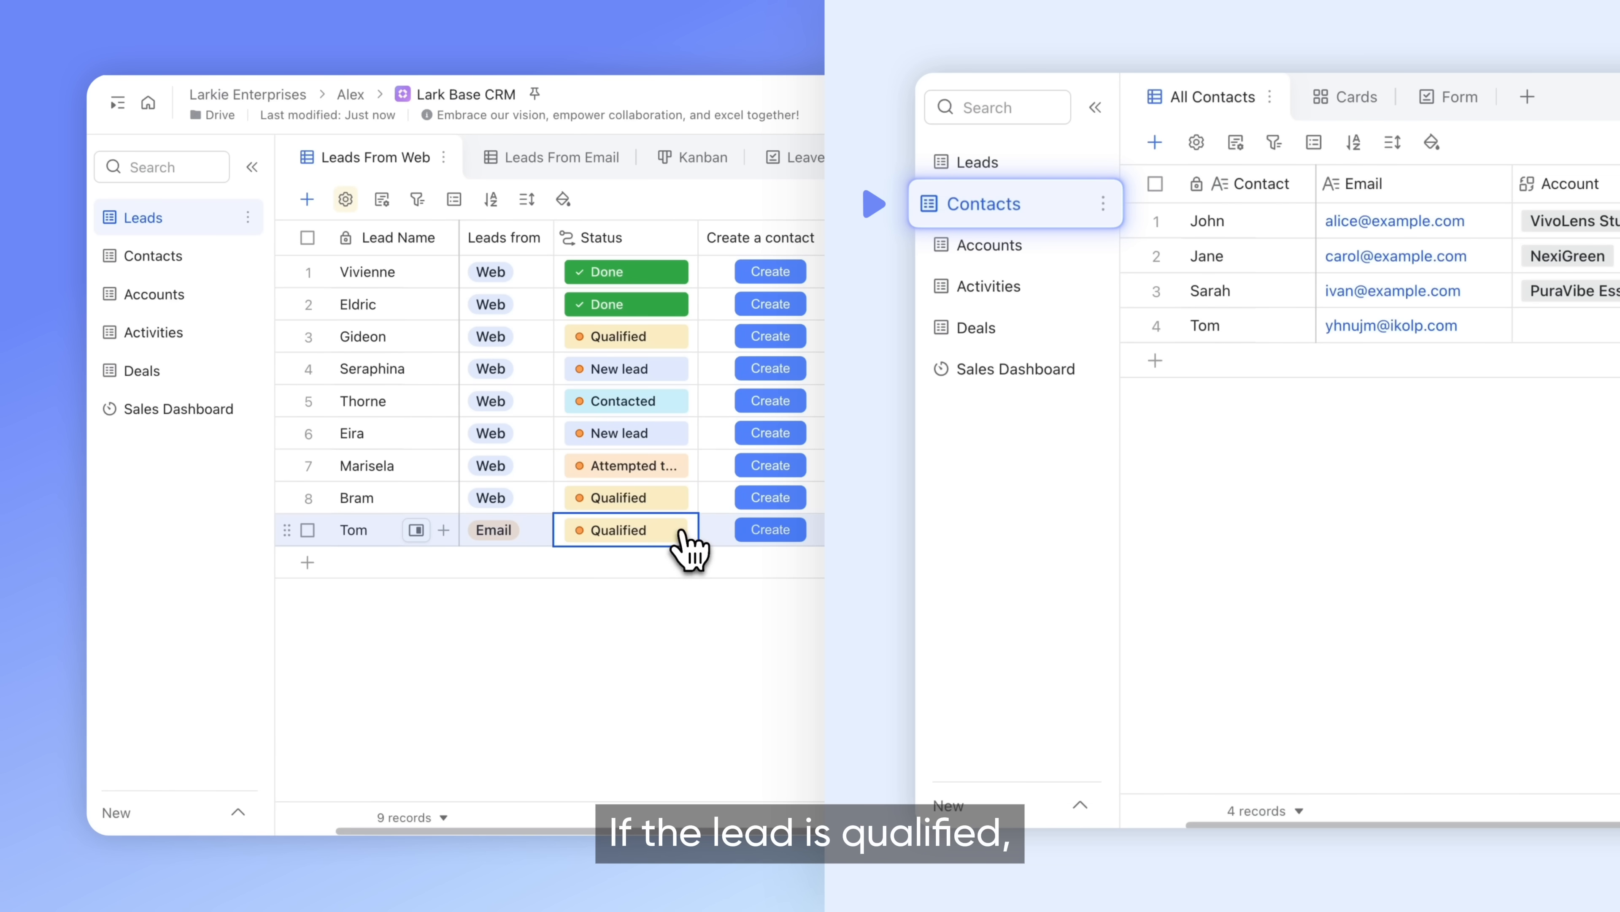
Create a contact record from Tom's Qualified web lead
click(989, 244)
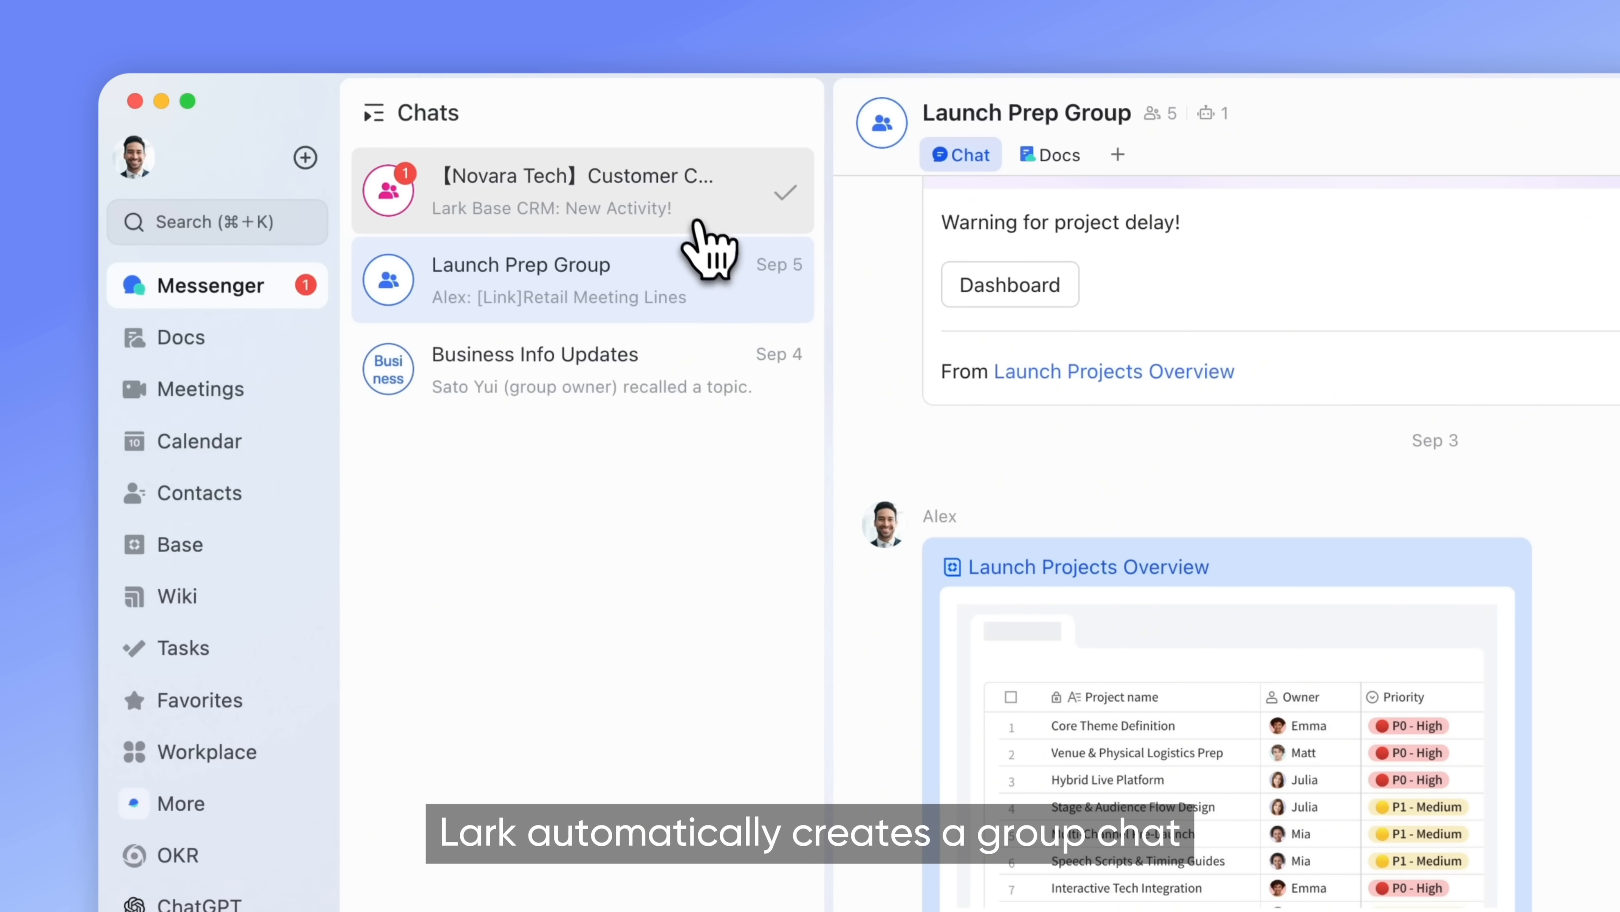
View the CRM activity and deal notifications in the 【Novara Tech】Customer Core Team chat
click(569, 182)
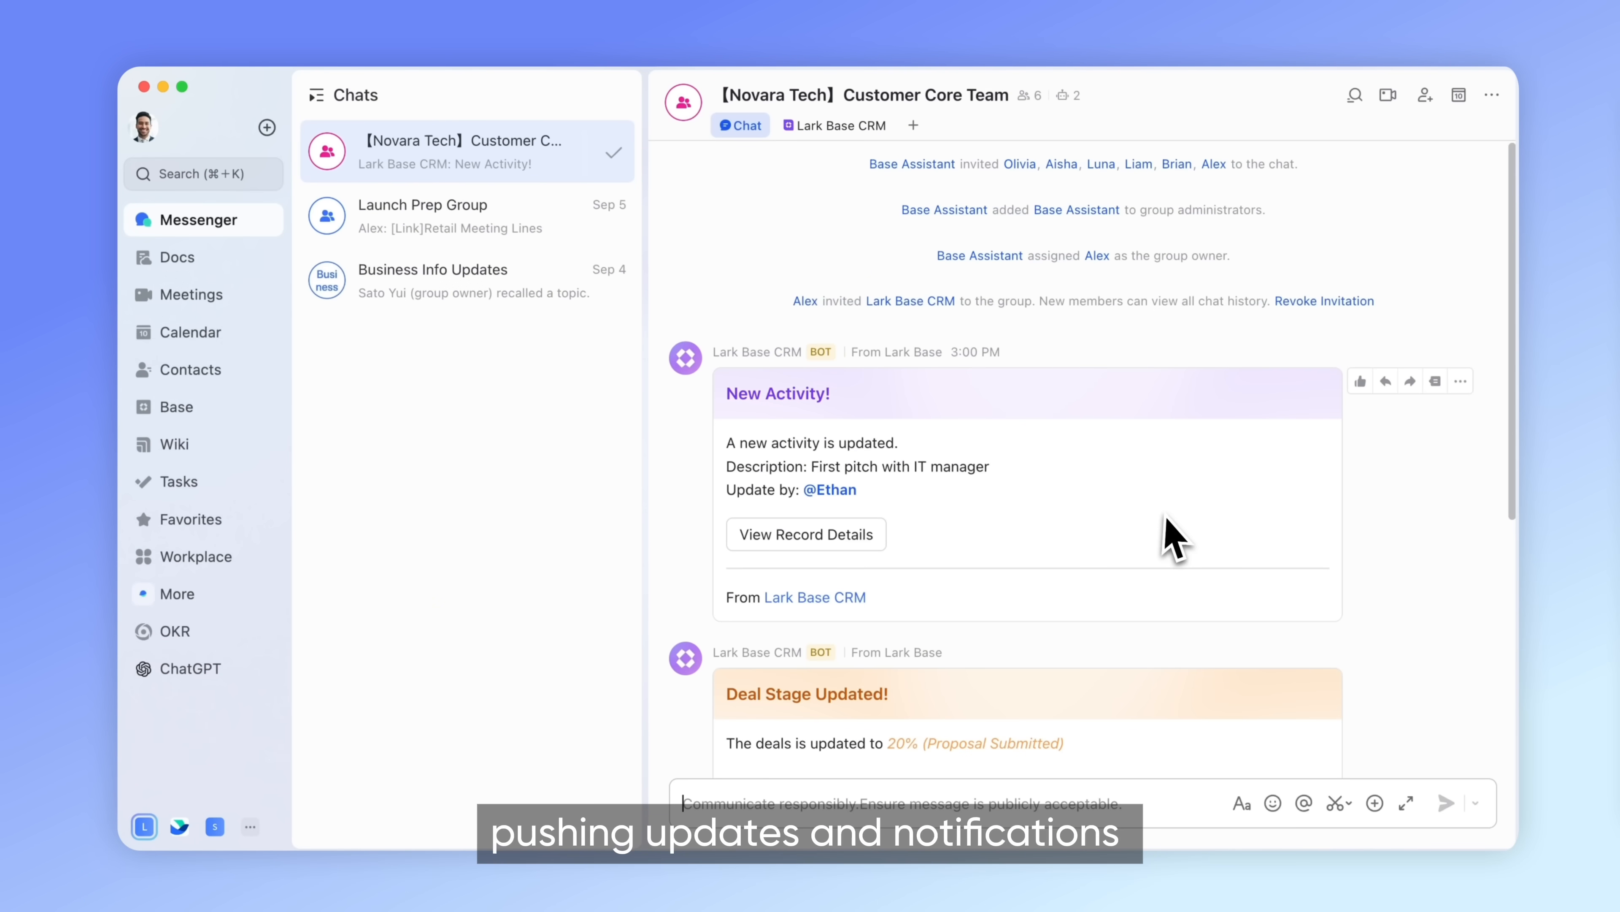
scroll(down, 3)
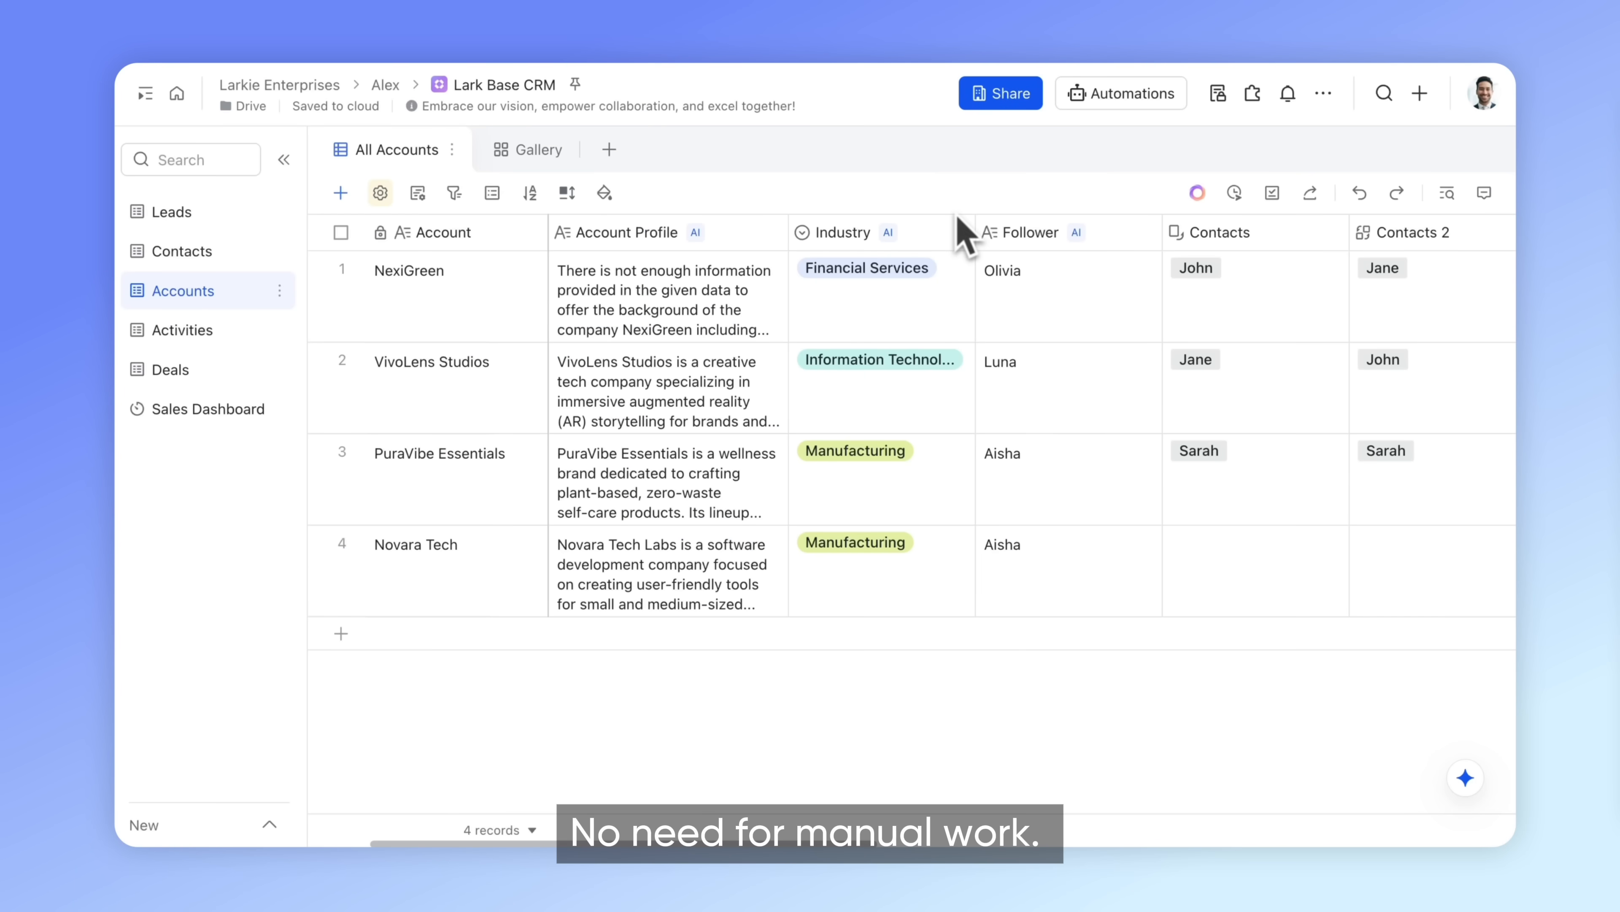
Confirm the Automation center shows Manage (6/6) active, then move to the Activities table
click(1121, 92)
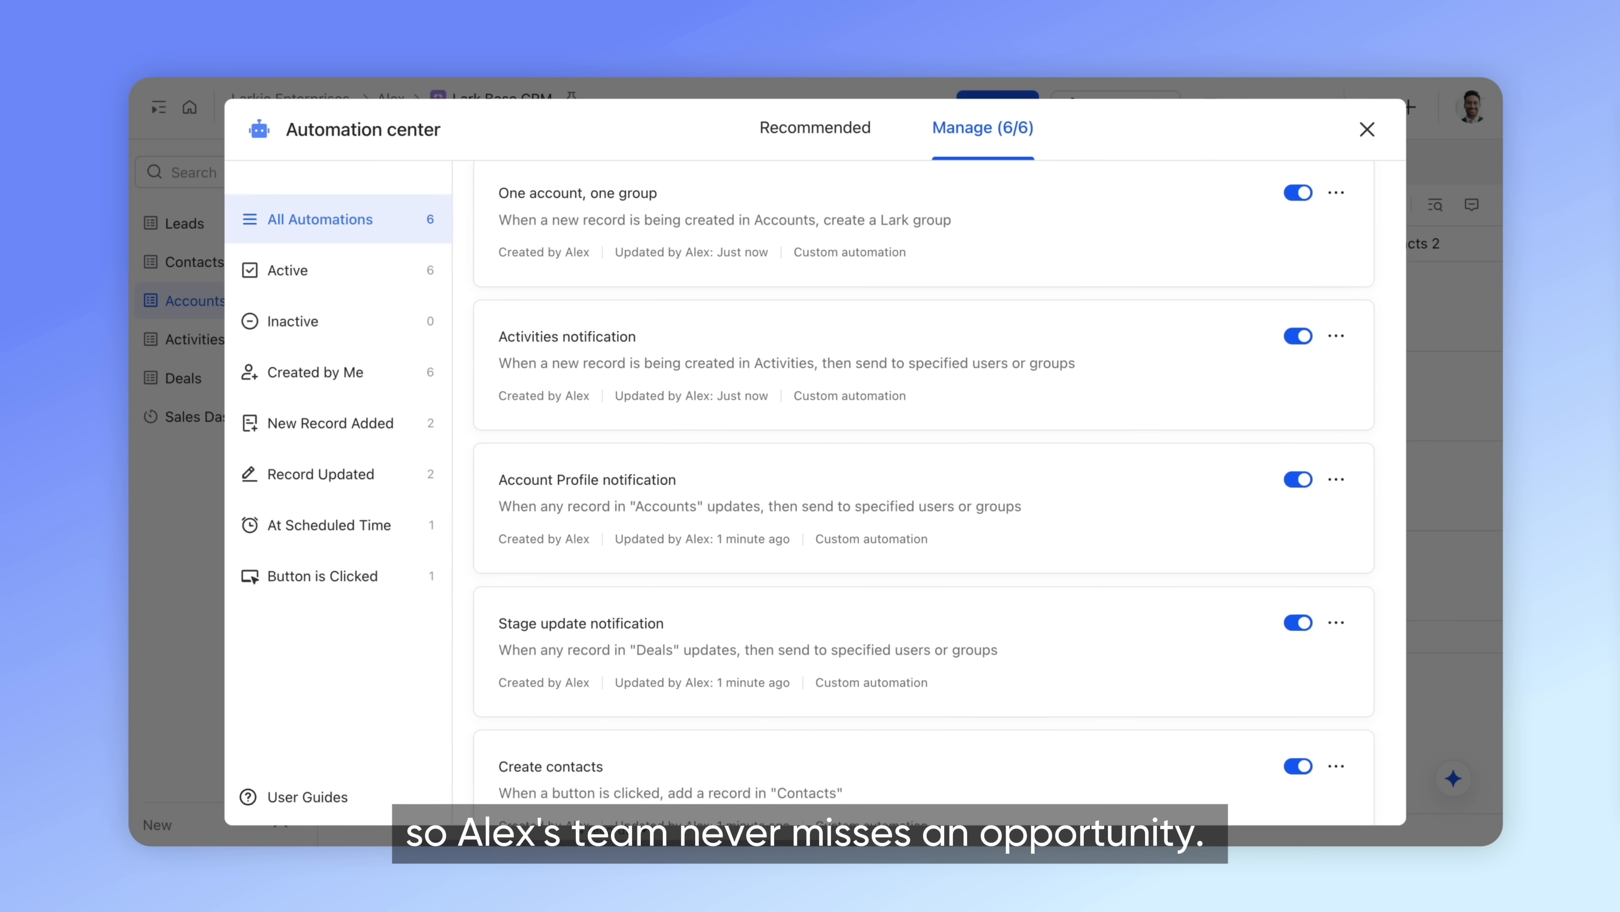
click(1367, 128)
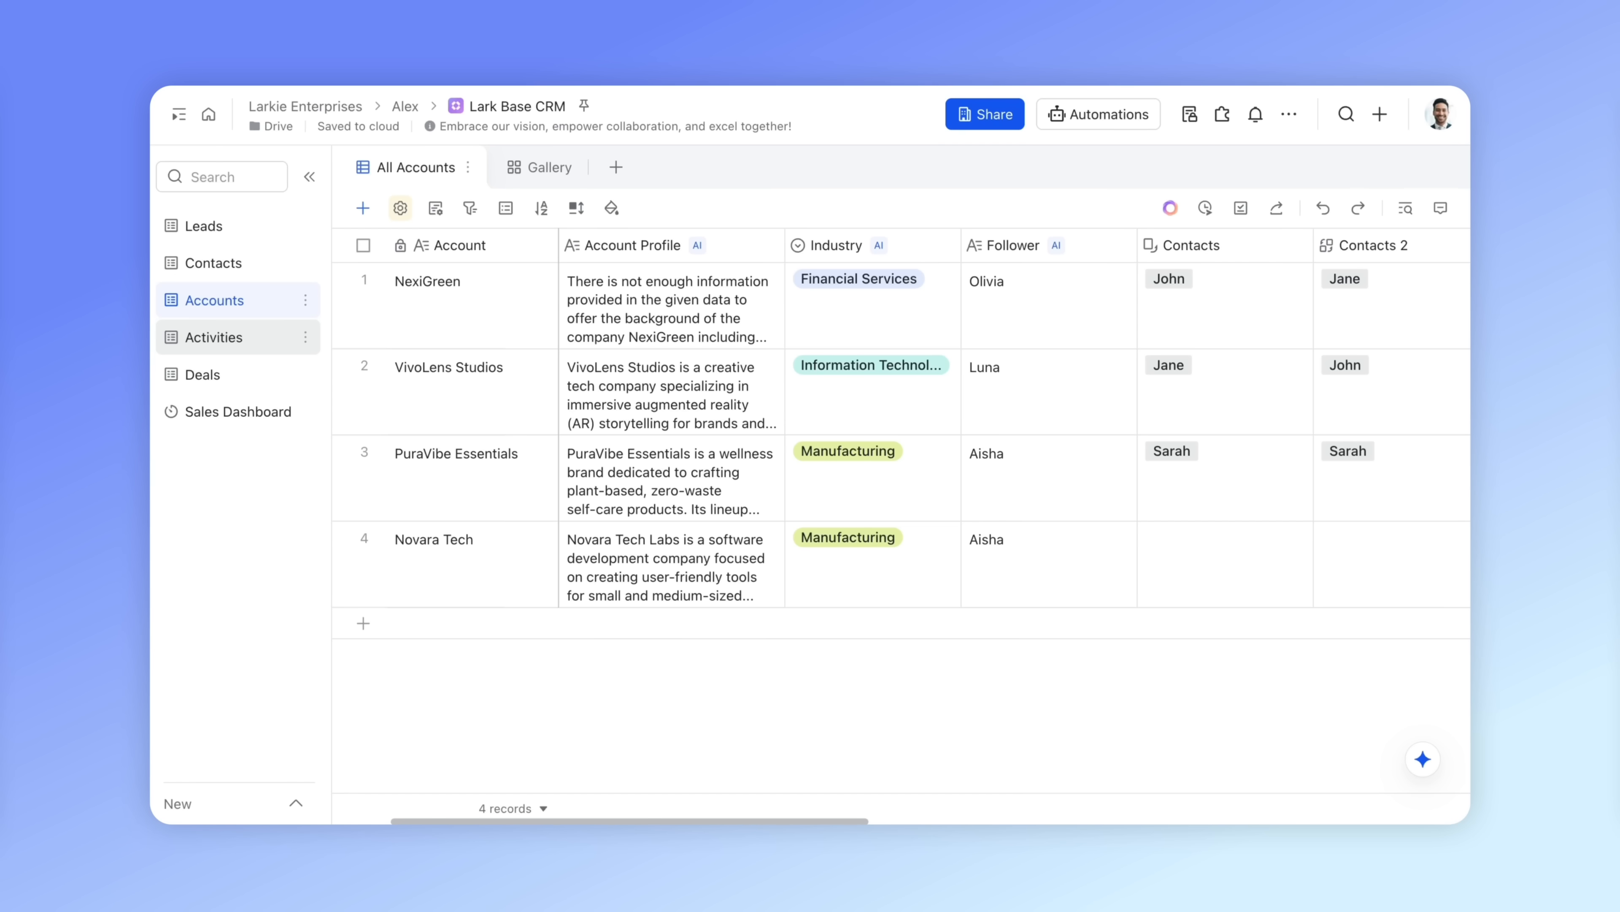
click(213, 337)
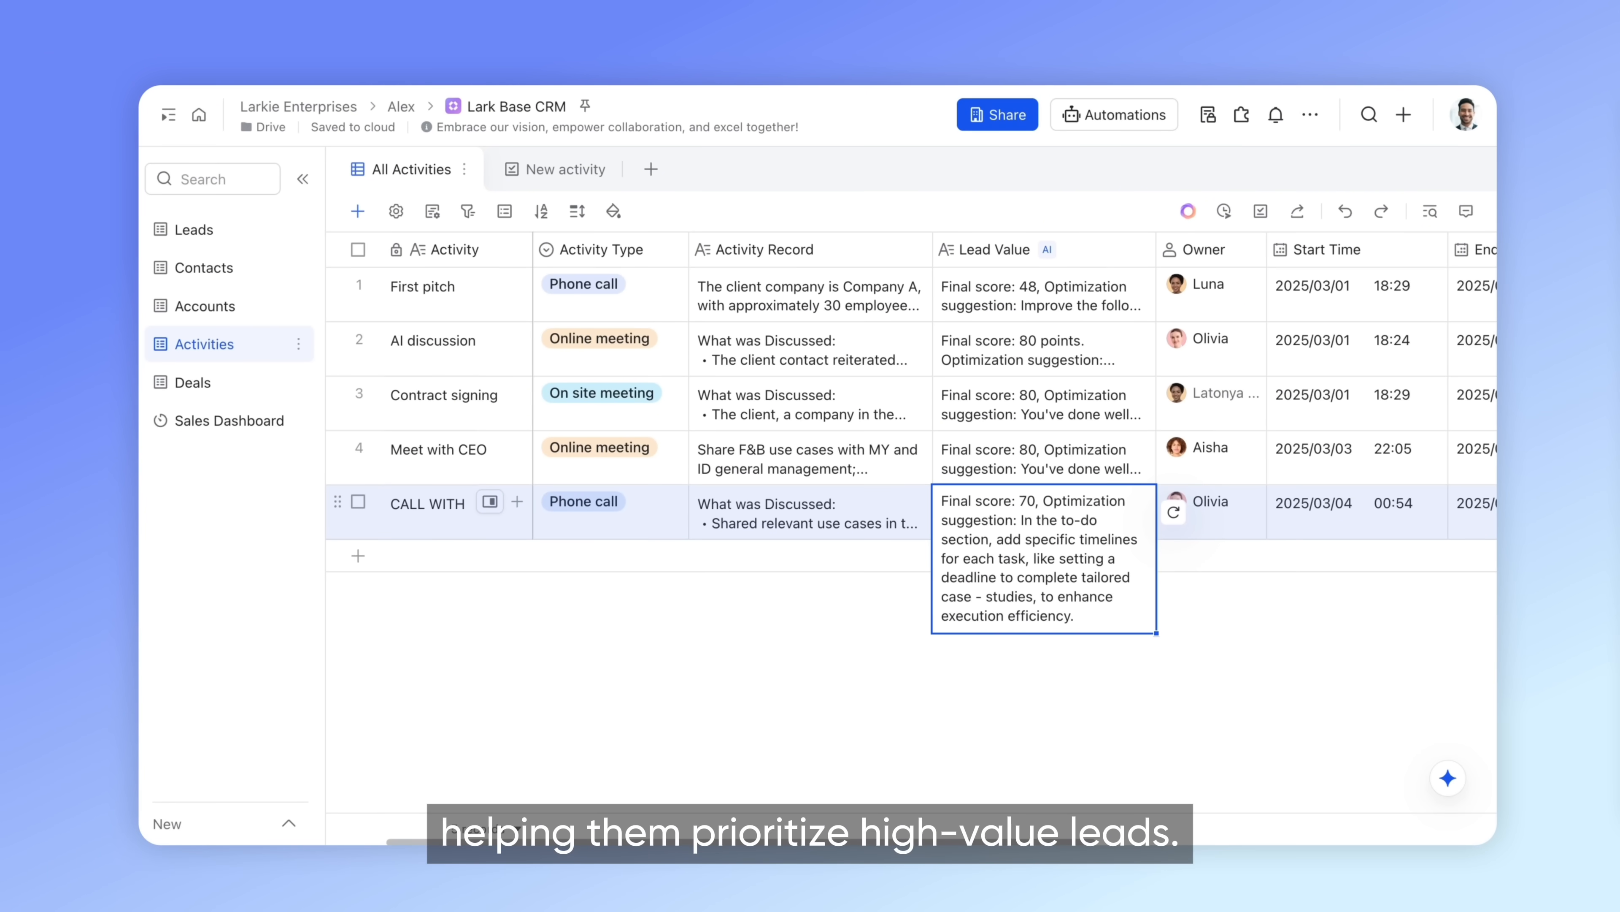
Display the Sales Dashboard with won amount, gross profit, funnel and industry charts
click(218, 421)
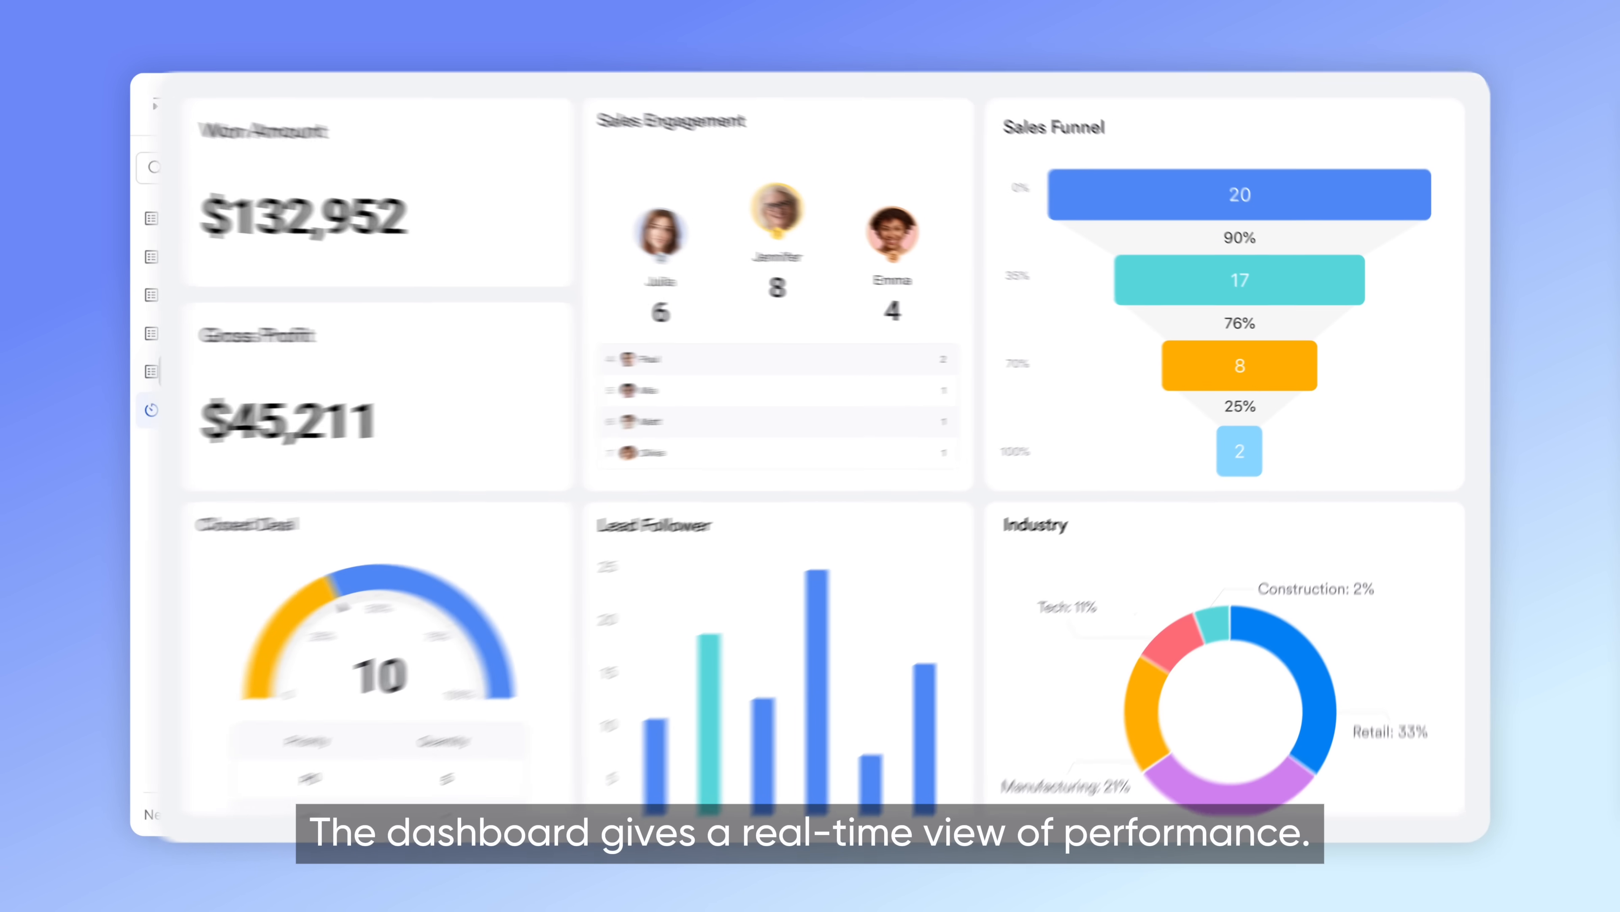